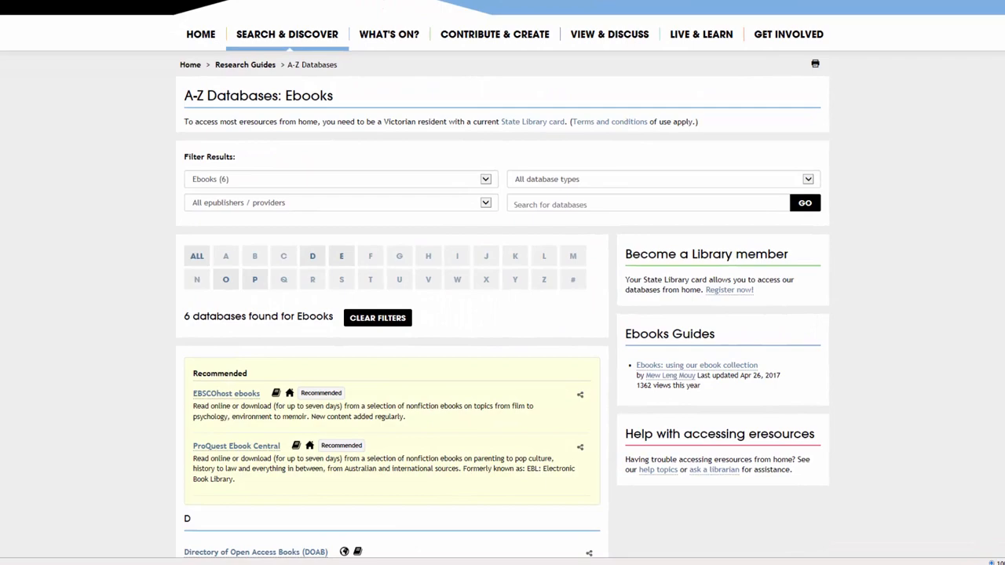
- Scroll through the A-Z Databases list filtered to Ebooks
{"action": "scroll", "scroll_direction": "down", "scroll_amount": 3}
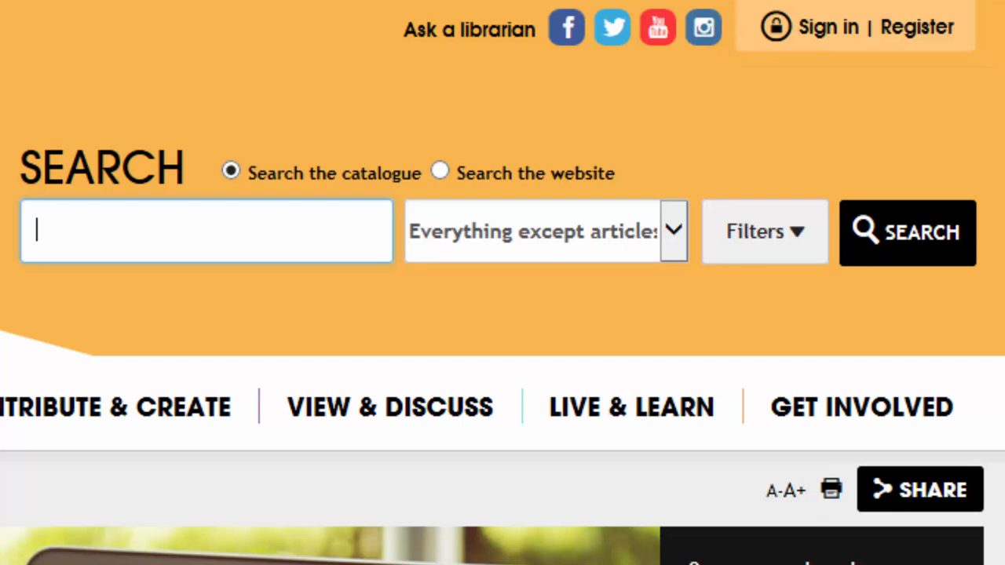
- Search the catalogue for 'green fashion' with the format limited to Ebooks
{"action": "type", "text": "green fashion"}
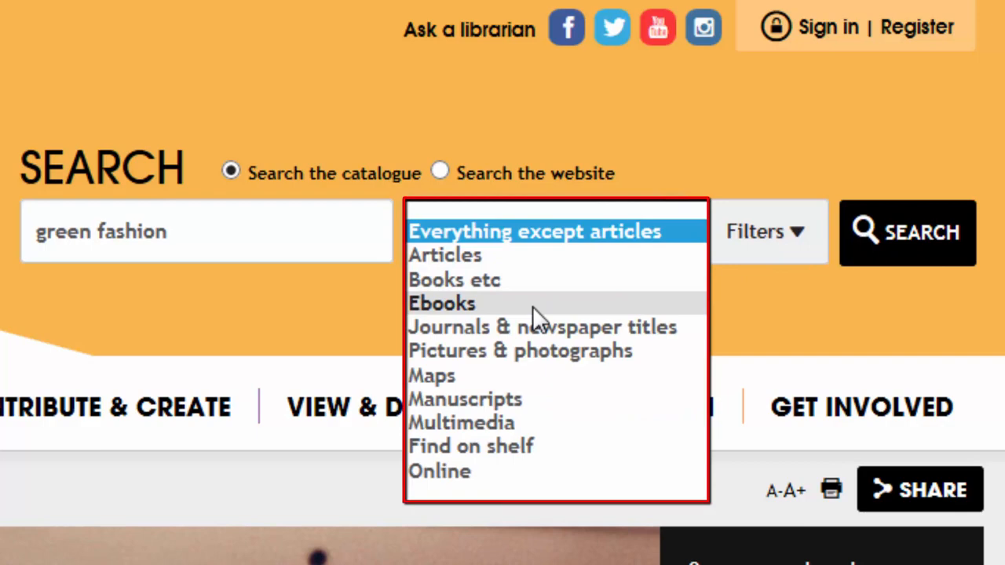
{"action": "left_click", "coordinate": [441, 303]}
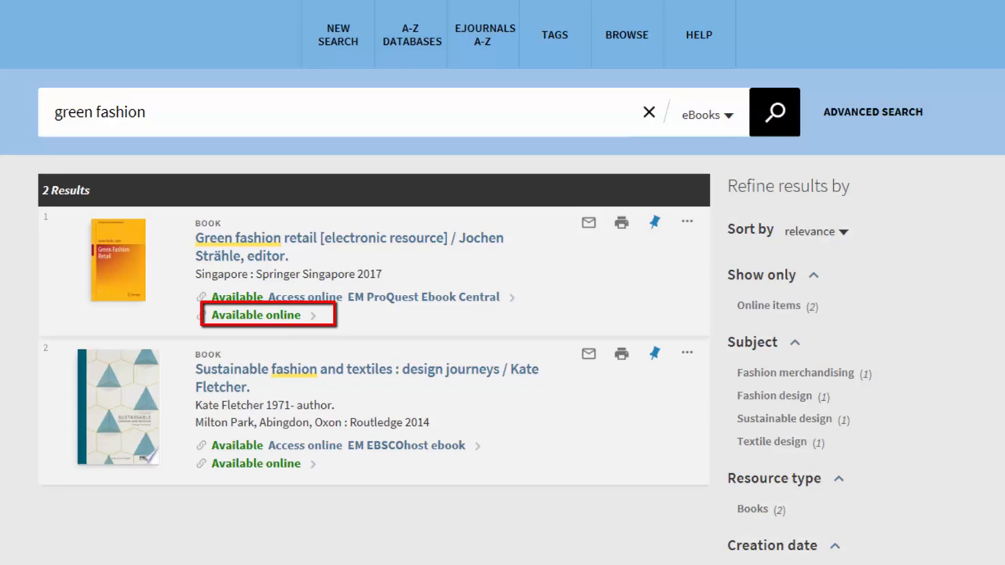
- Follow Green fashion retail's 'Available online' link and view the ebook, reaching the member login
{"action": "left_click", "coordinate": [256, 314]}
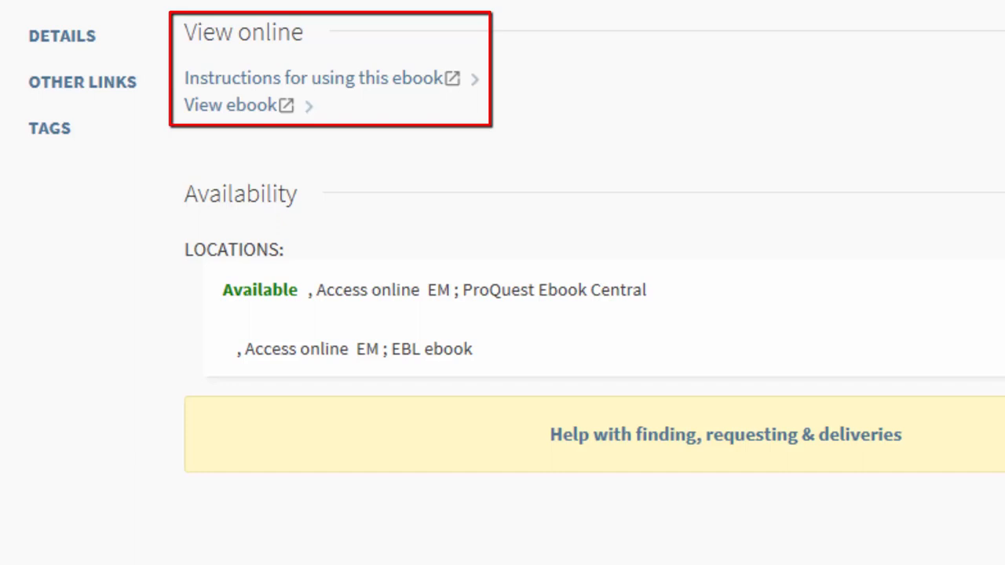
{"action": "left_click", "coordinate": [311, 78]}
{"action": "type", "text": "Citizen"}
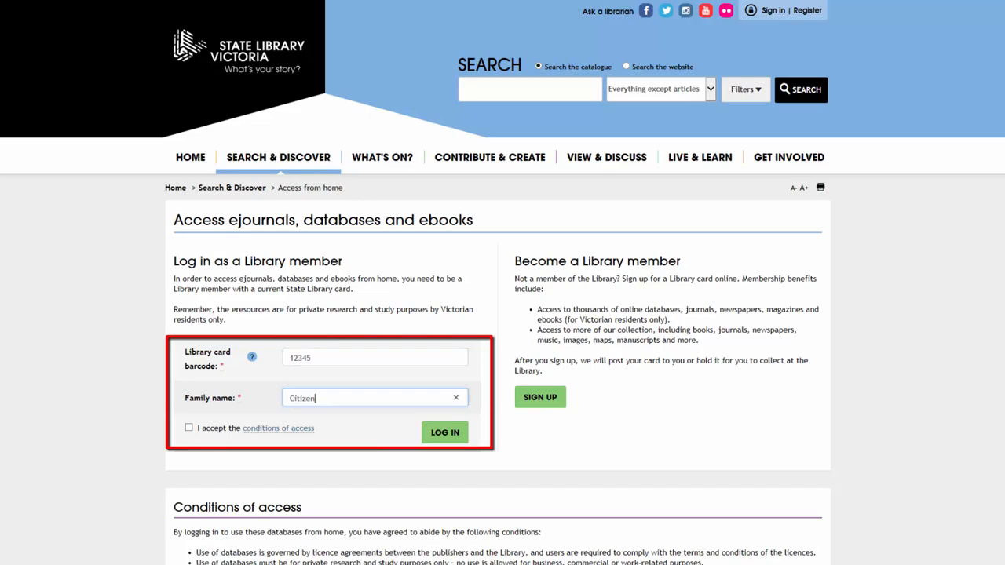
- Accept the conditions of access and log in, opening Green Fashion Retail in ProQuest Ebook Central
{"action": "left_click", "coordinate": [444, 433]}
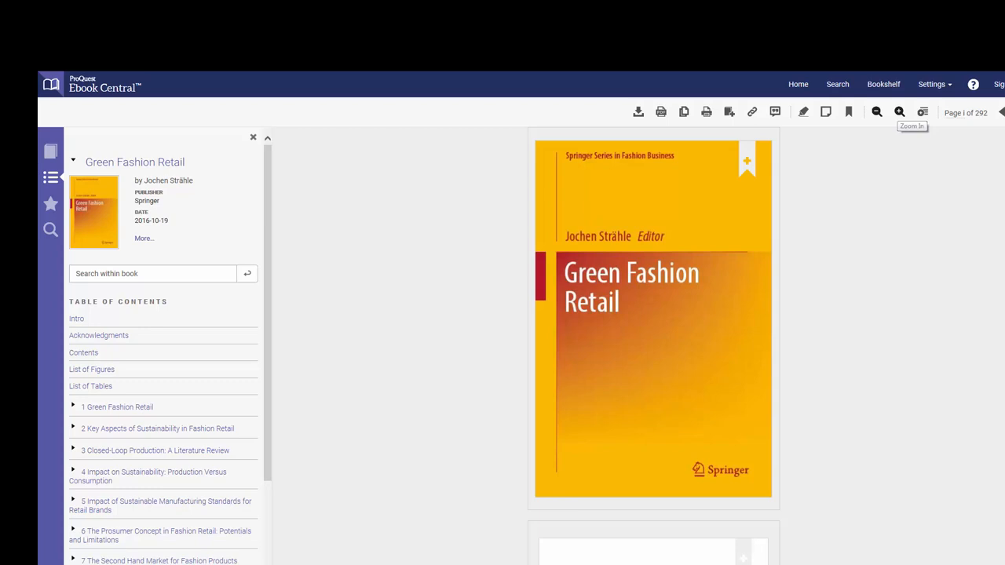
- Attach a note reading 'Excellent abstract' to the highlighted Chapter 2 abstract on page 7
{"action": "left_click", "coordinate": [157, 428]}
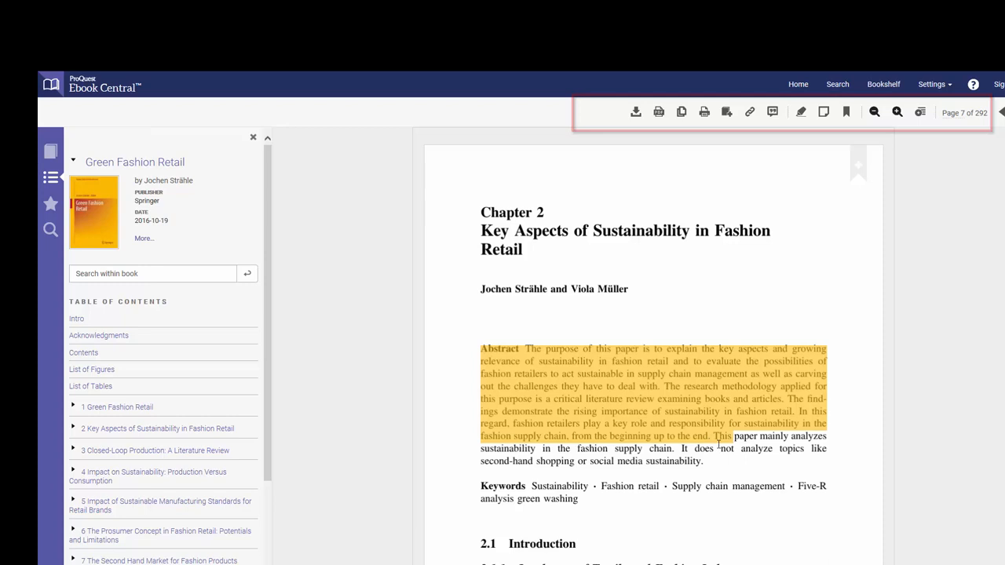
{"action": "type", "text": "Excellent abstract"}
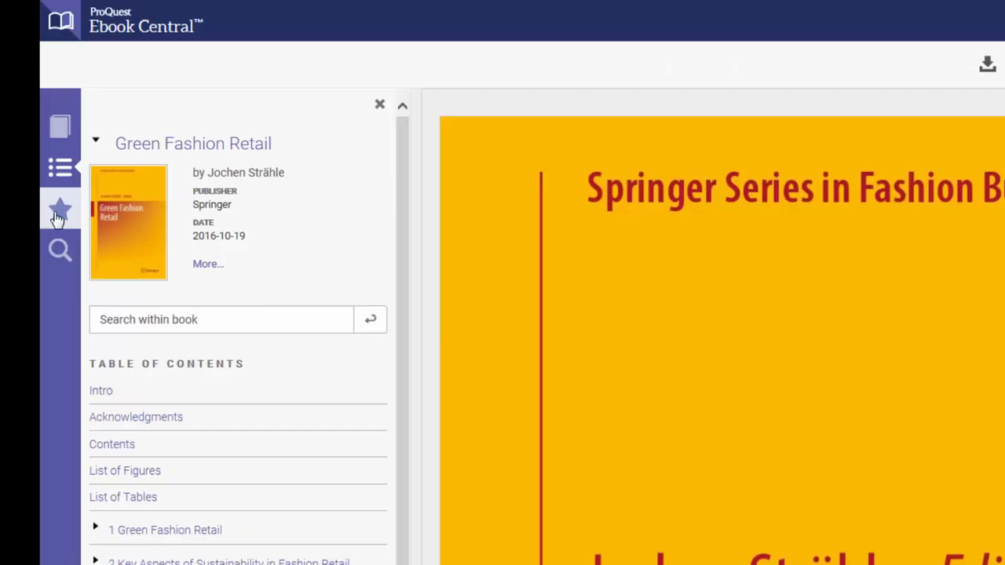
- Show the saved annotations (page 7 note and highlight), then the book's loan and download allowances
{"action": "left_click", "coordinate": [60, 208]}
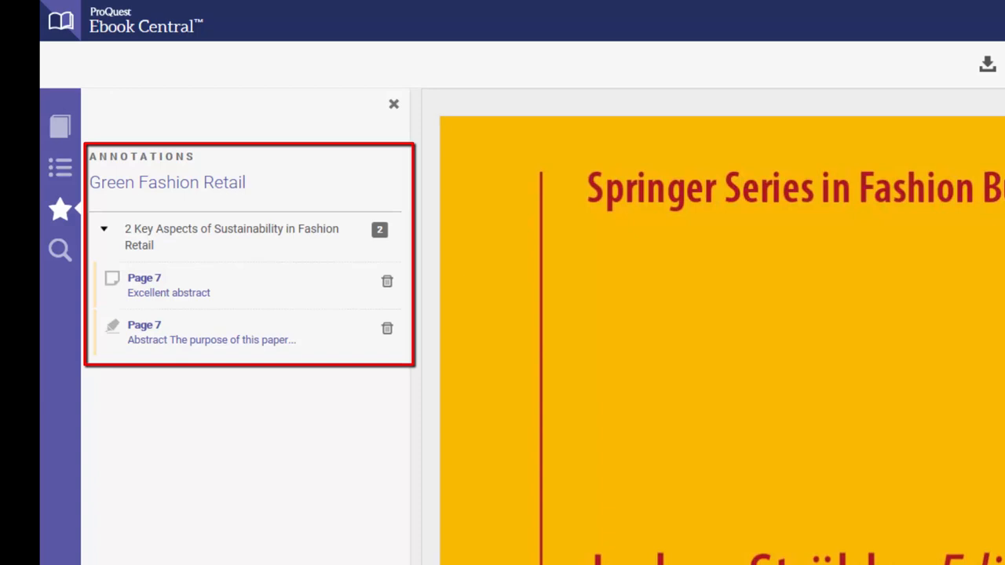
{"action": "left_click", "coordinate": [60, 126]}
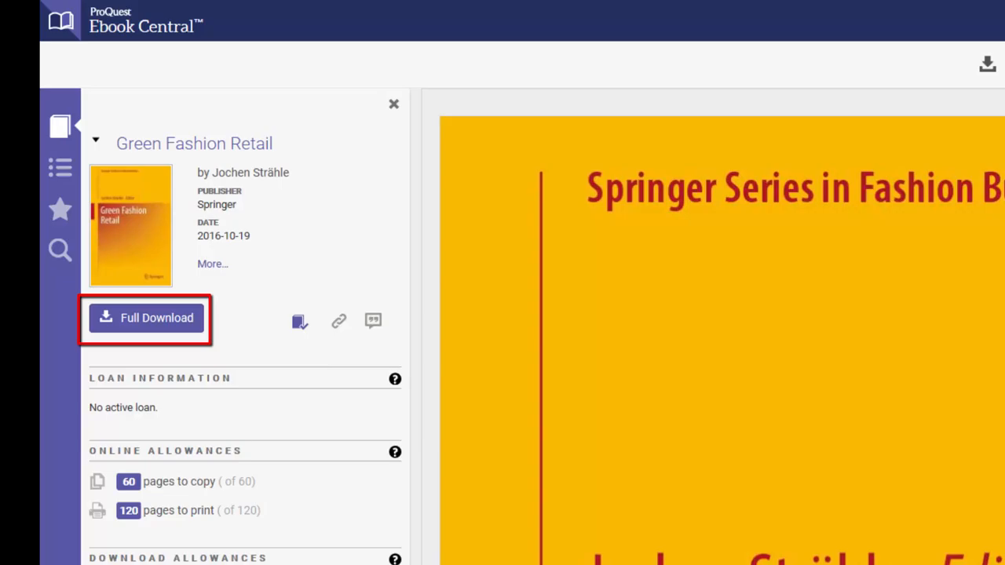
- Start a Full Download of the whole Green Fashion Retail ebook
{"action": "left_click", "coordinate": [144, 318]}
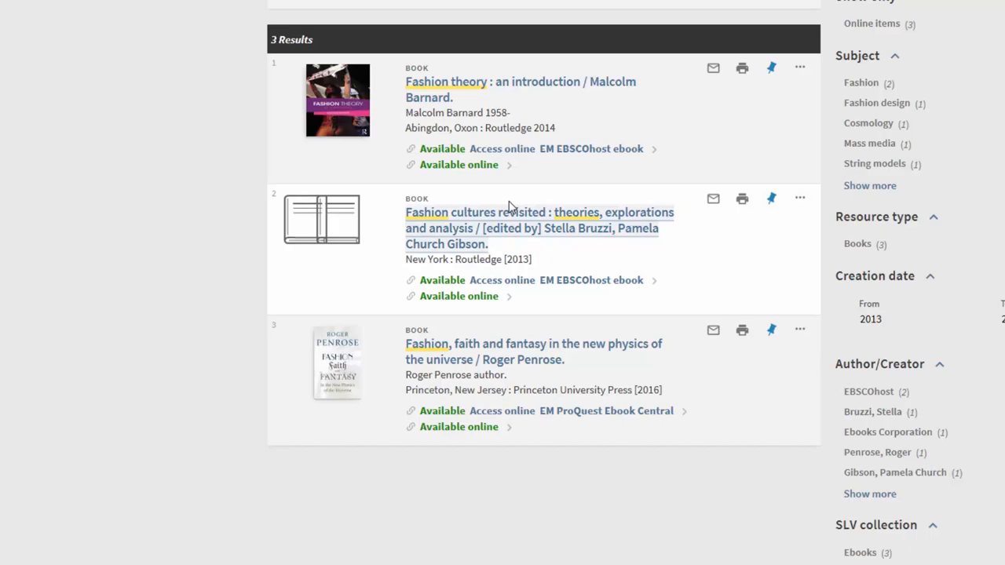
- View the Fashion theory ebook online and enter the library card barcode 12345 to log in to EBSCOhost
{"action": "left_click", "coordinate": [522, 82]}
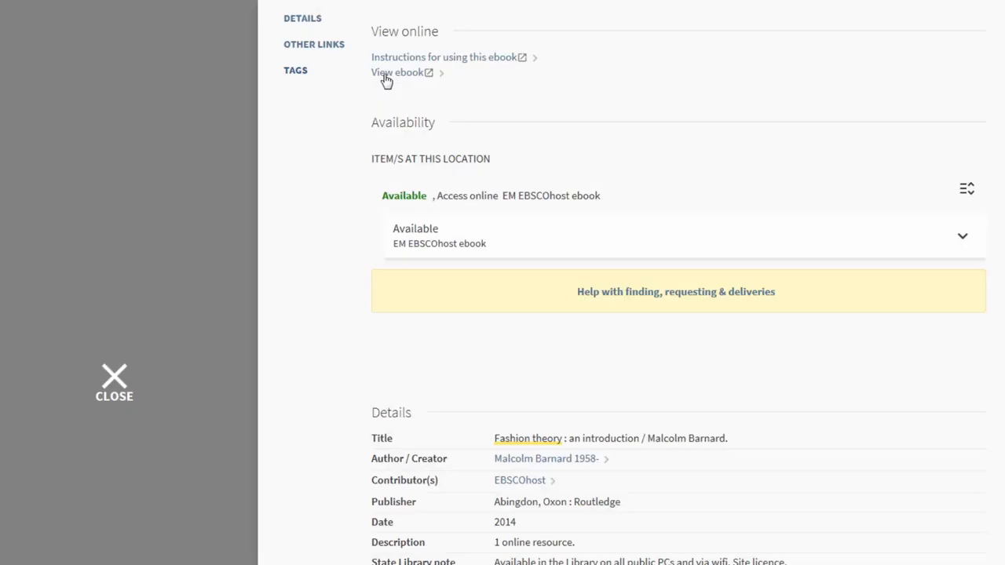
{"action": "left_click", "coordinate": [396, 72]}
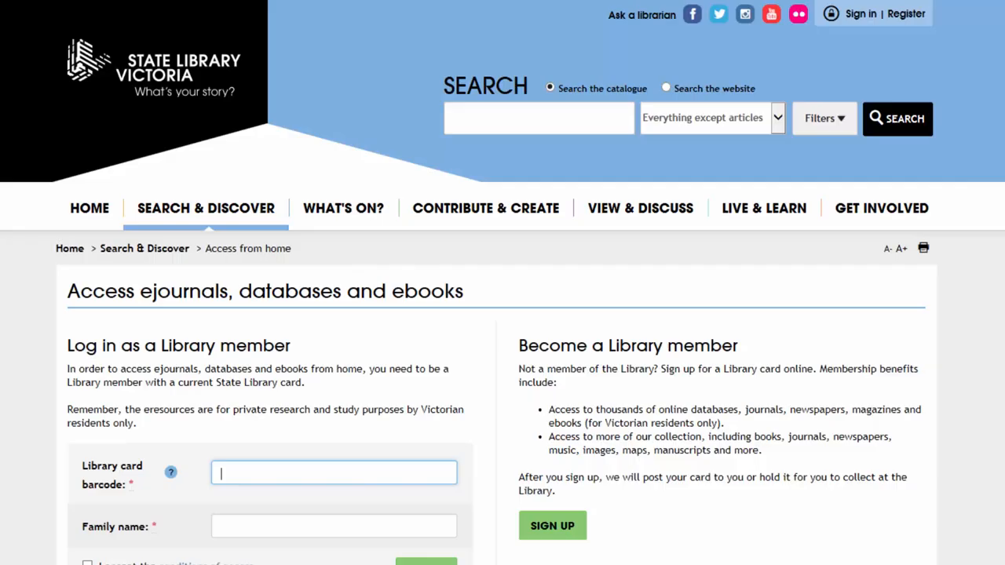
{"action": "type", "text": "12345"}
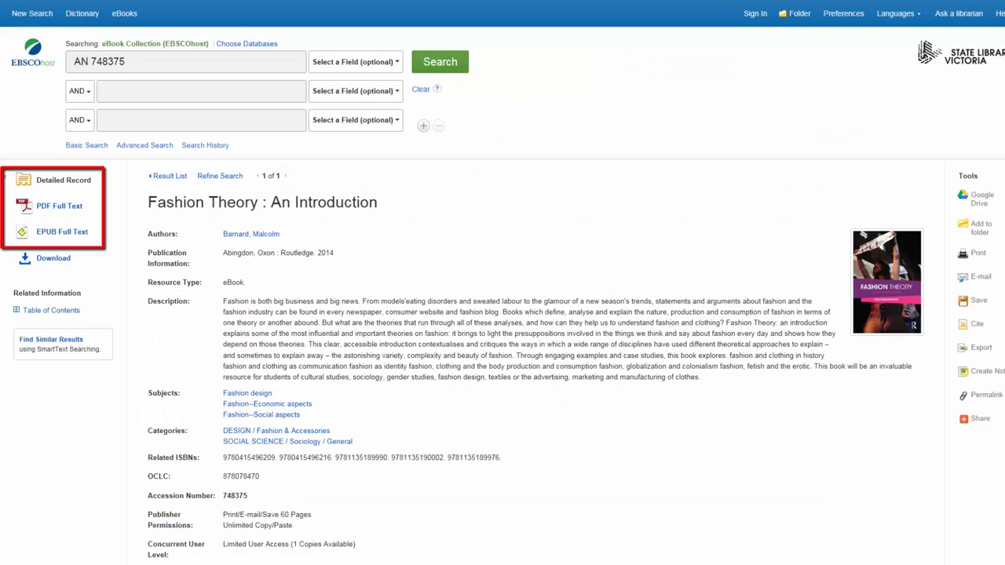
- Borrow Fashion Theory: An Introduction as a one-day PDF download via Adobe Digital Editions
{"action": "left_click", "coordinate": [53, 257]}
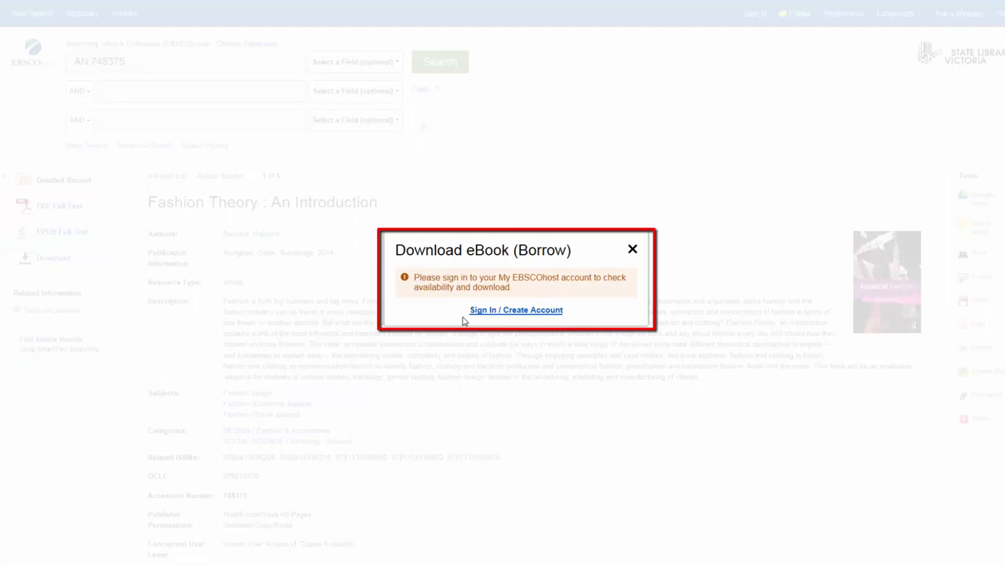
{"action": "left_click", "coordinate": [515, 309]}
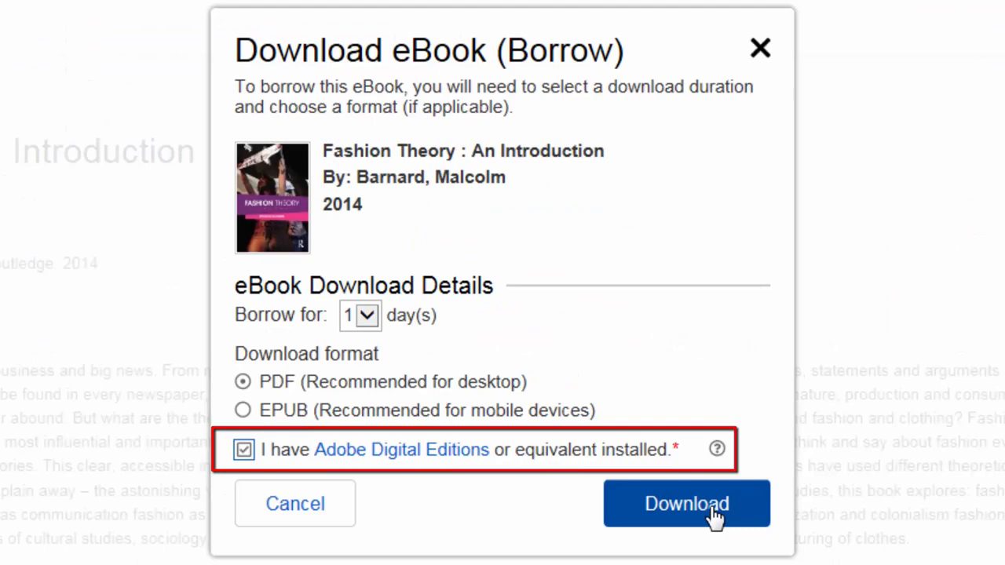
{"action": "left_click", "coordinate": [686, 502]}
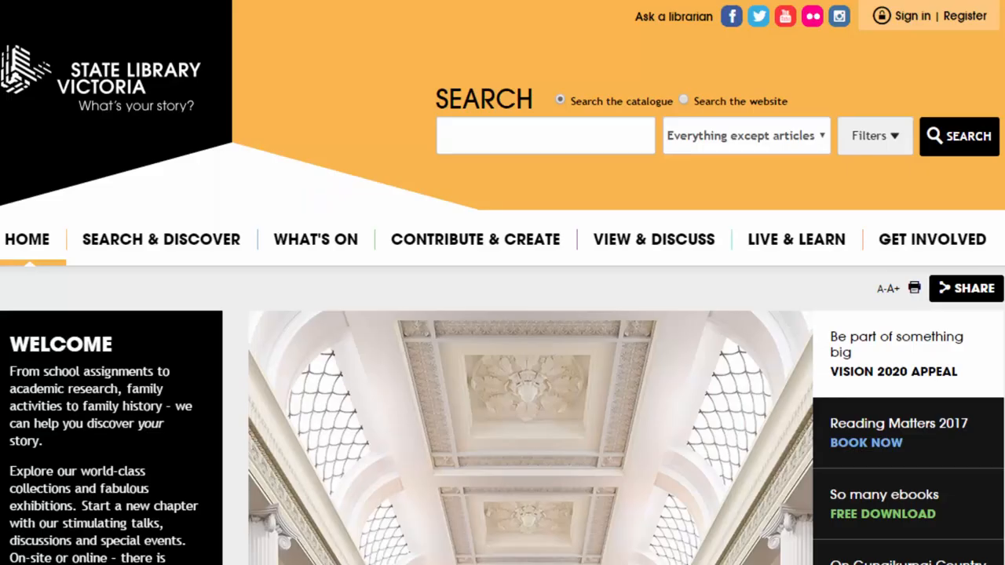
- Show the Search & Discover options on the State Library Victoria home page
{"action": "left_click", "coordinate": [160, 239]}
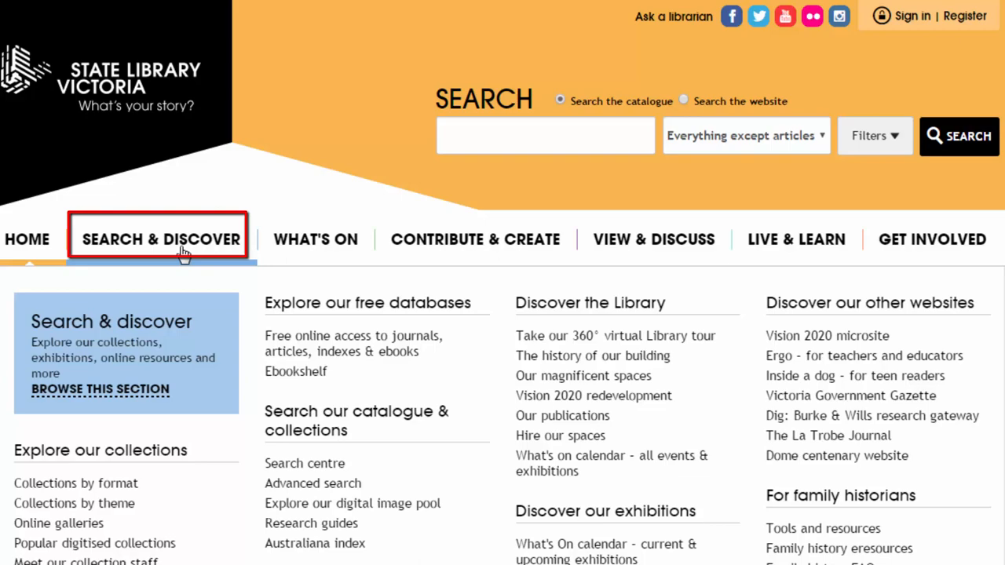